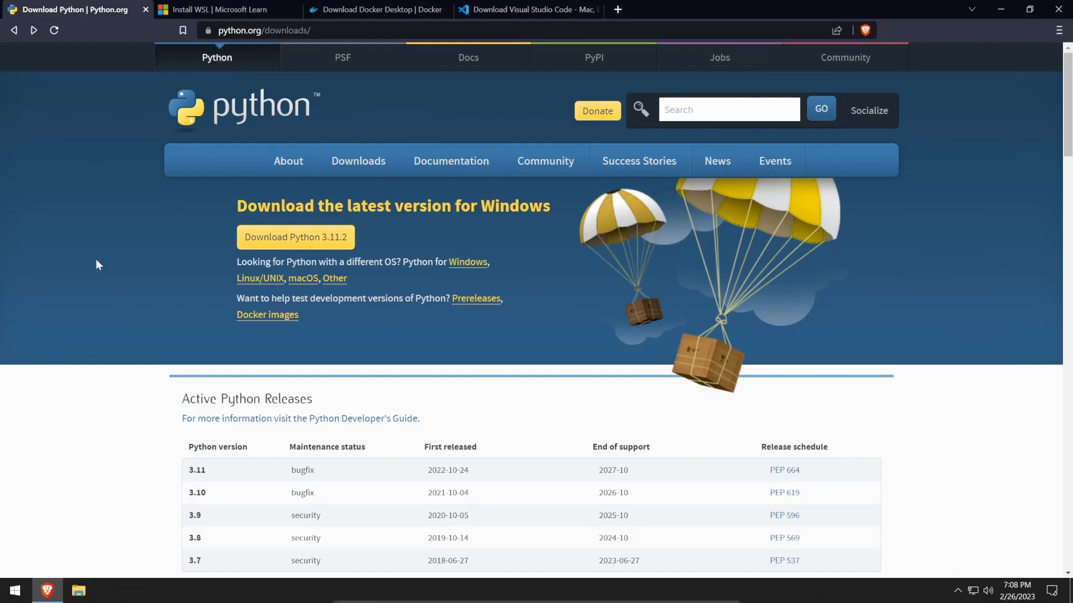
Step: Download the Python 3.11.2 Windows 64-bit installer from python.org's release page
scroll(down, 3)
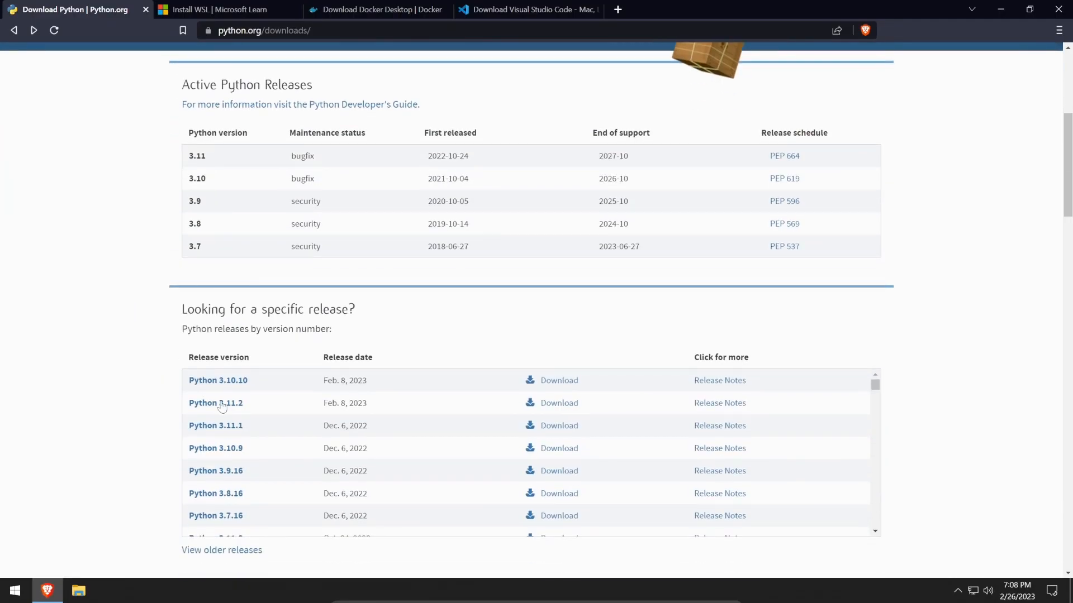
click(215, 402)
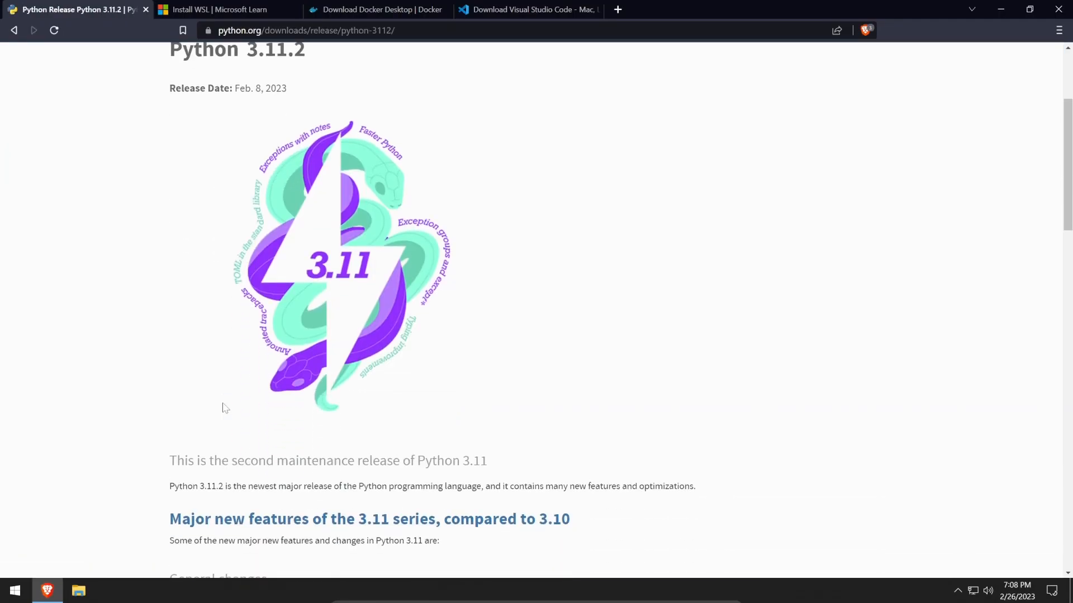
scroll(down, 3)
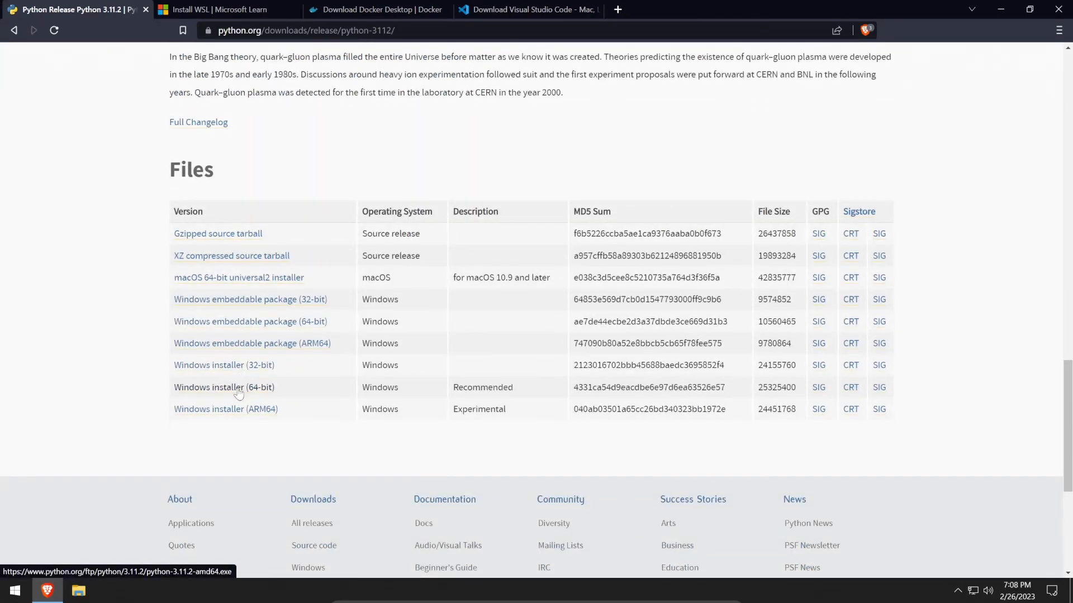
click(223, 386)
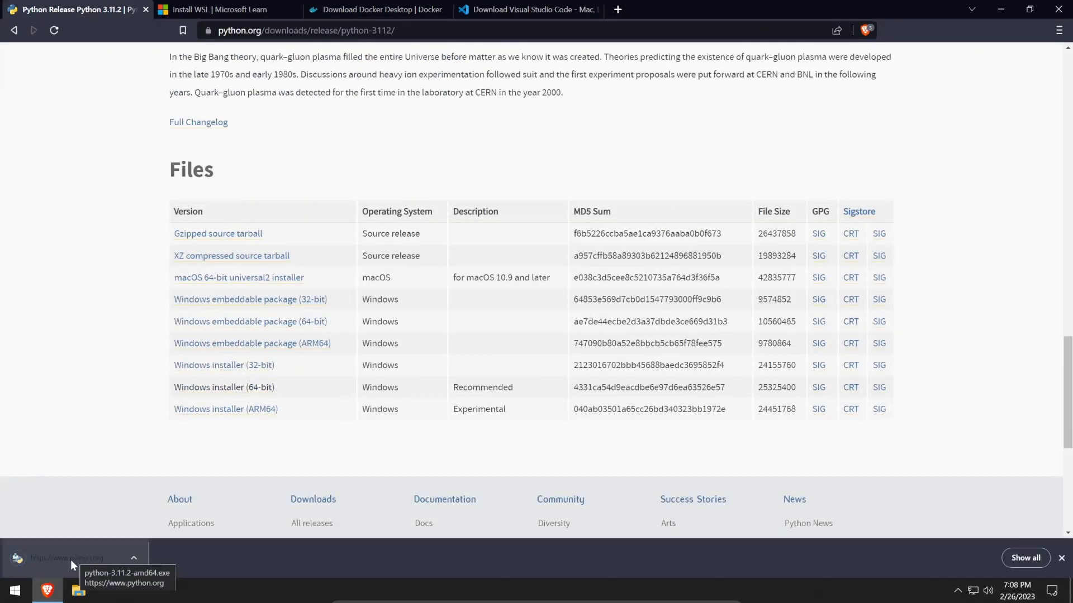
Step: Run the installer with 'Add python.exe to PATH' ticked and finish the successful setup
click(56, 558)
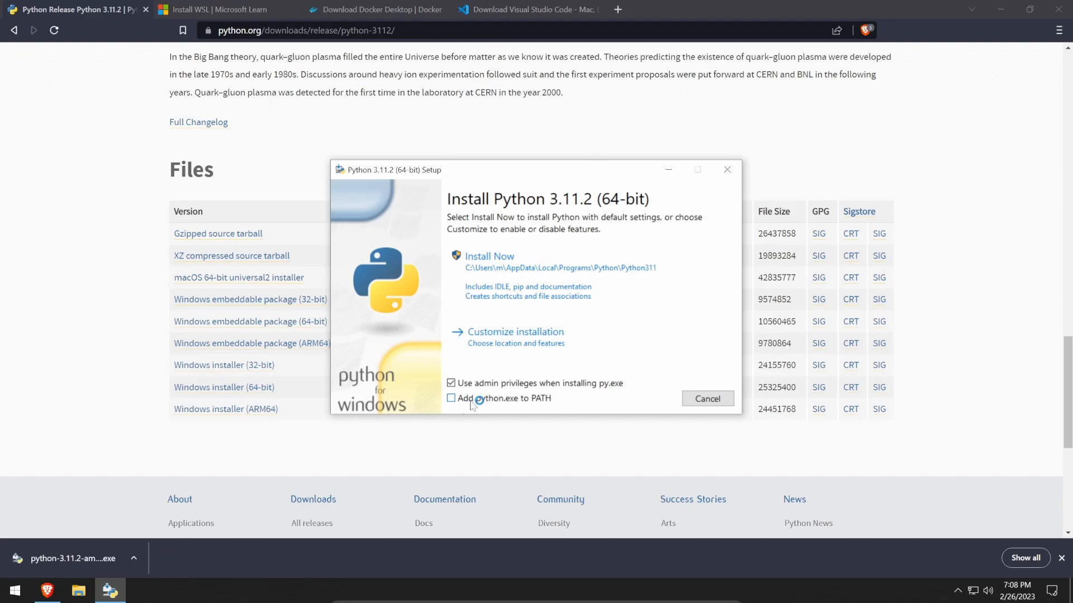
click(490, 257)
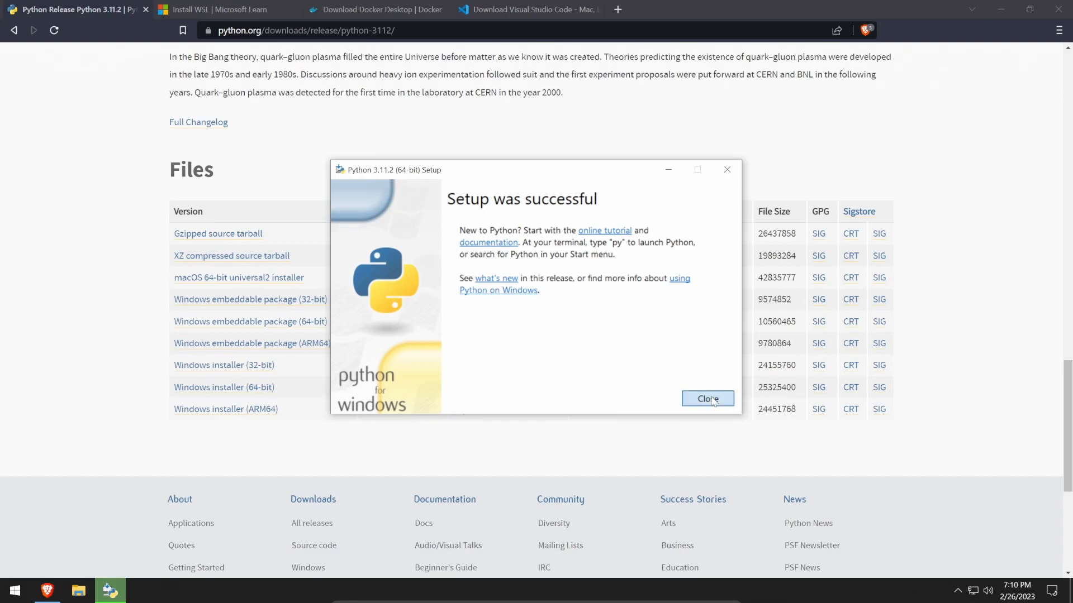
click(217, 9)
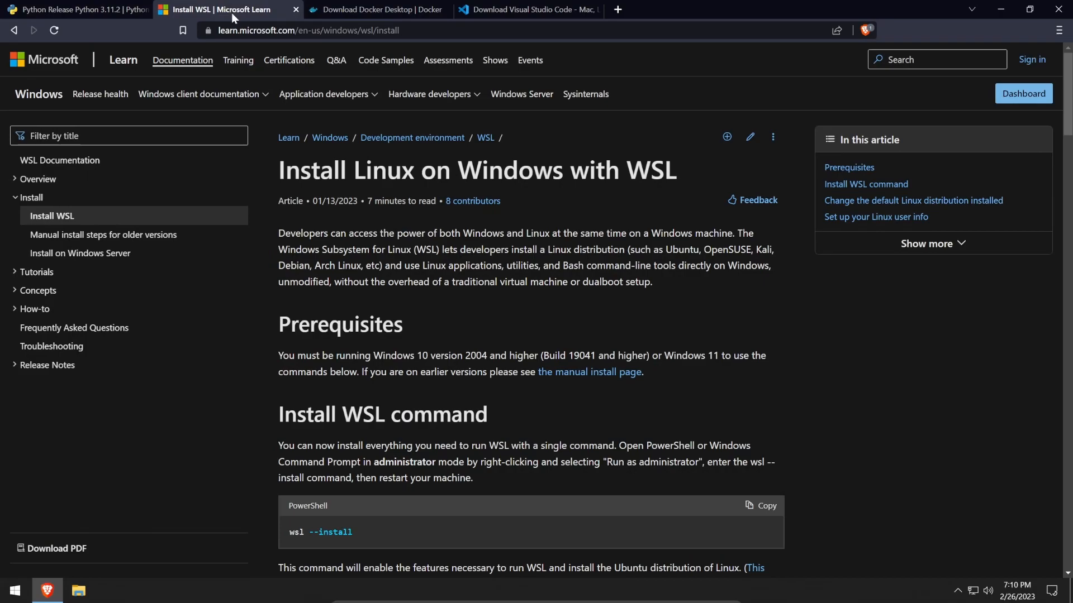
Step: Run 'wsl --instal' in an administrator Command Prompt following Microsoft's WSL guide
click(15, 589)
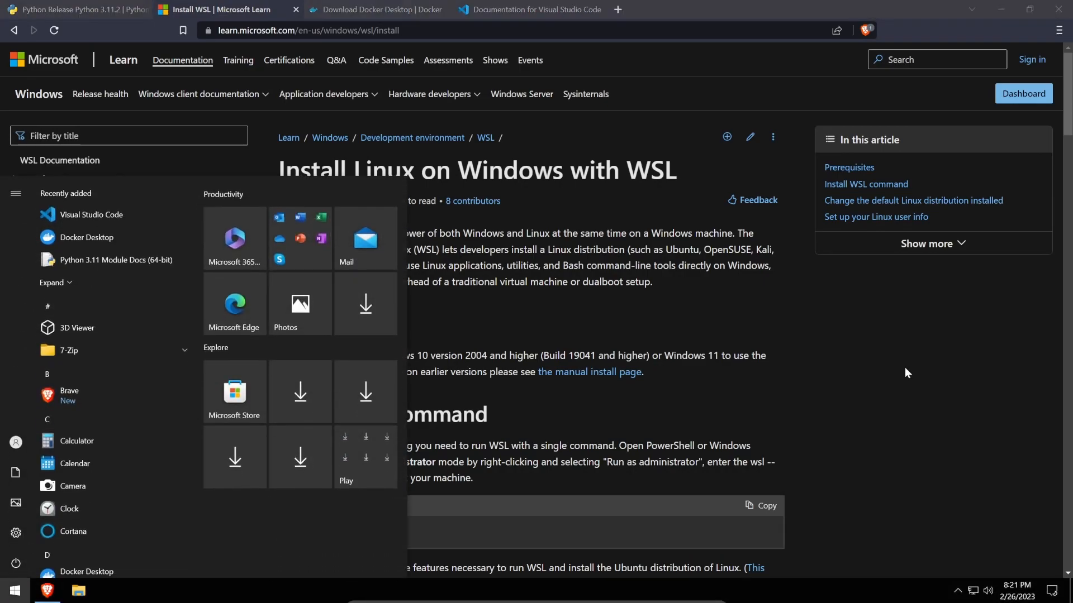
text(cmd)
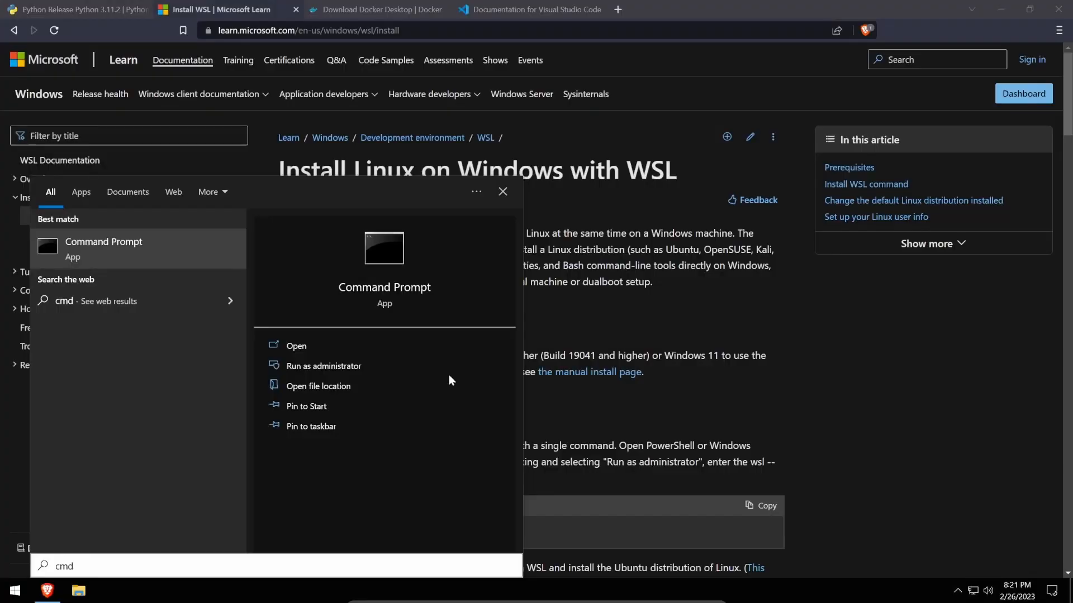
click(323, 365)
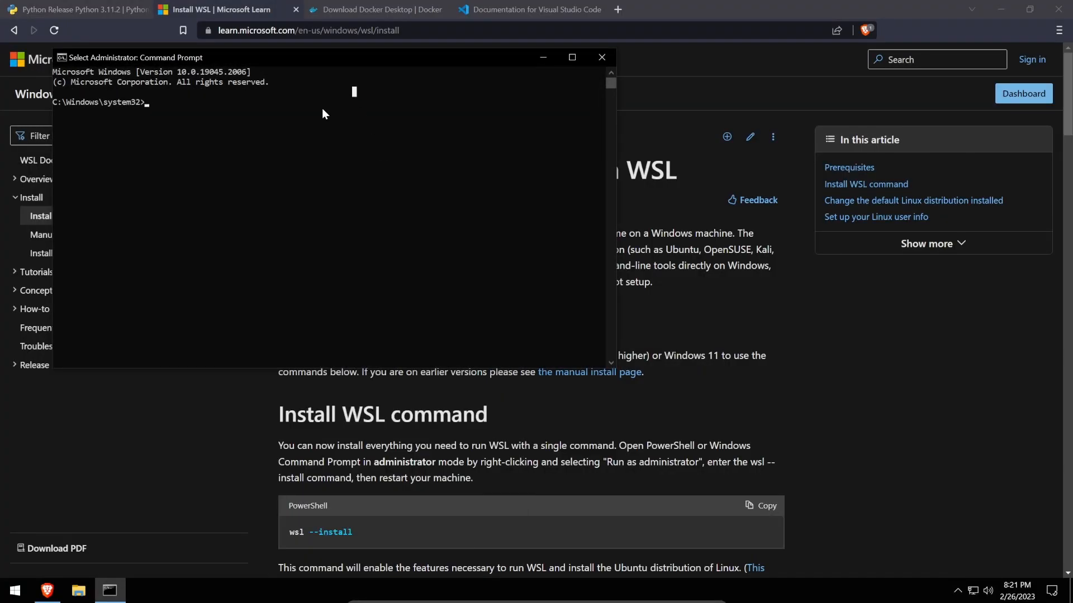
text(wsl --instal)
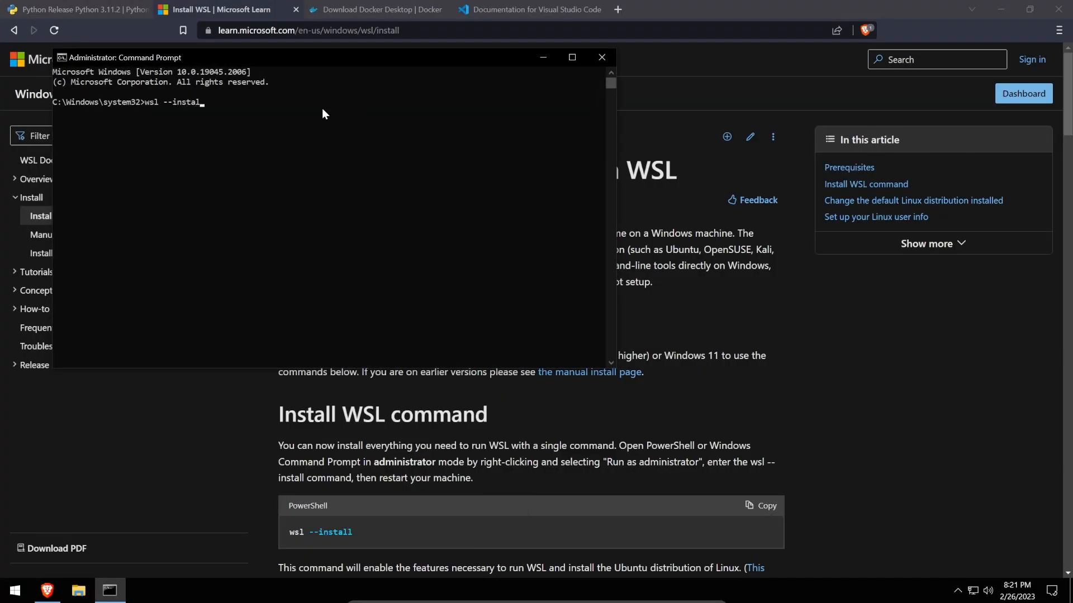
key(Enter)
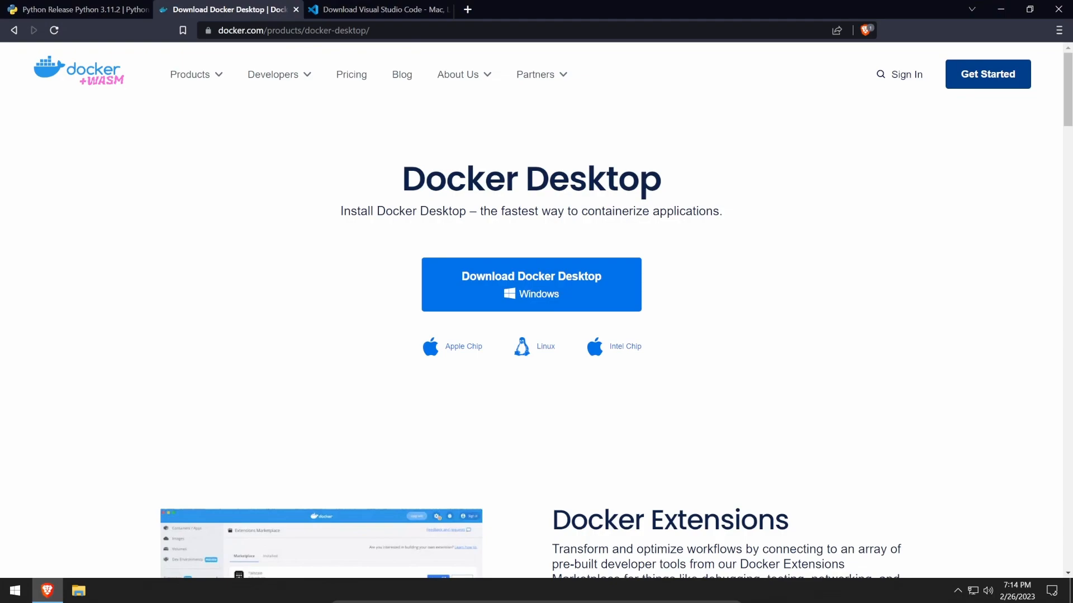
Step: Download Docker Desktop for Windows from docker.com and launch its installer
click(531, 285)
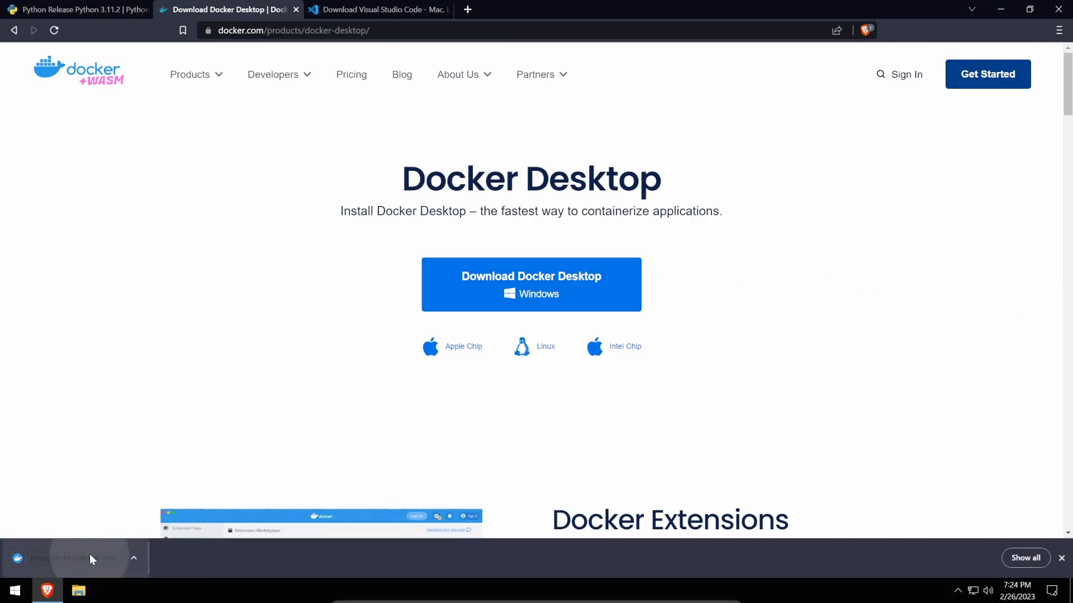
click(62, 559)
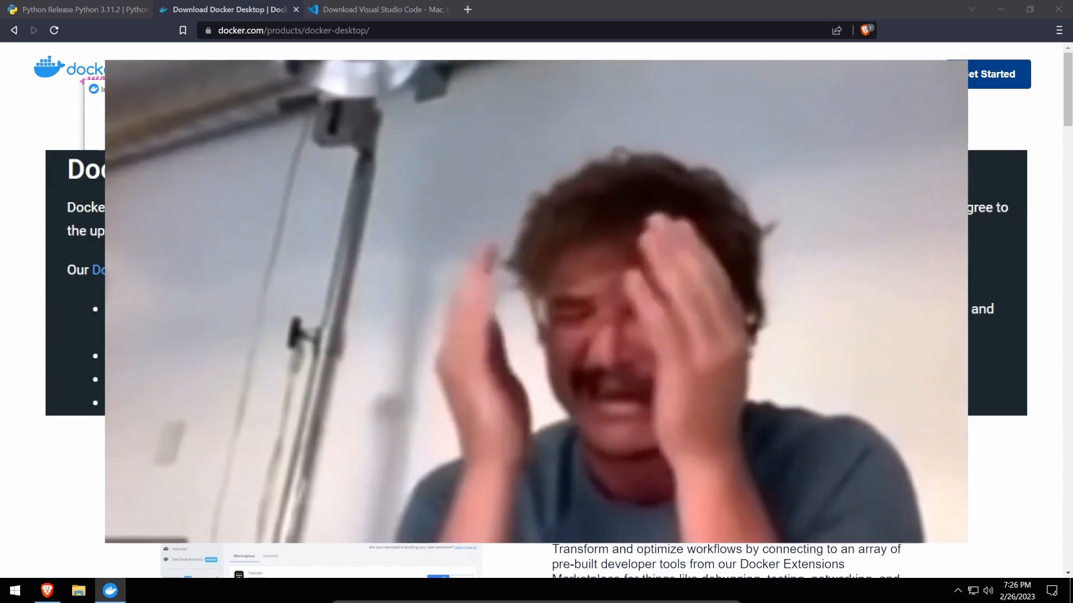
Step: Download the Visual Studio Code installer for Windows from its download page
click(384, 9)
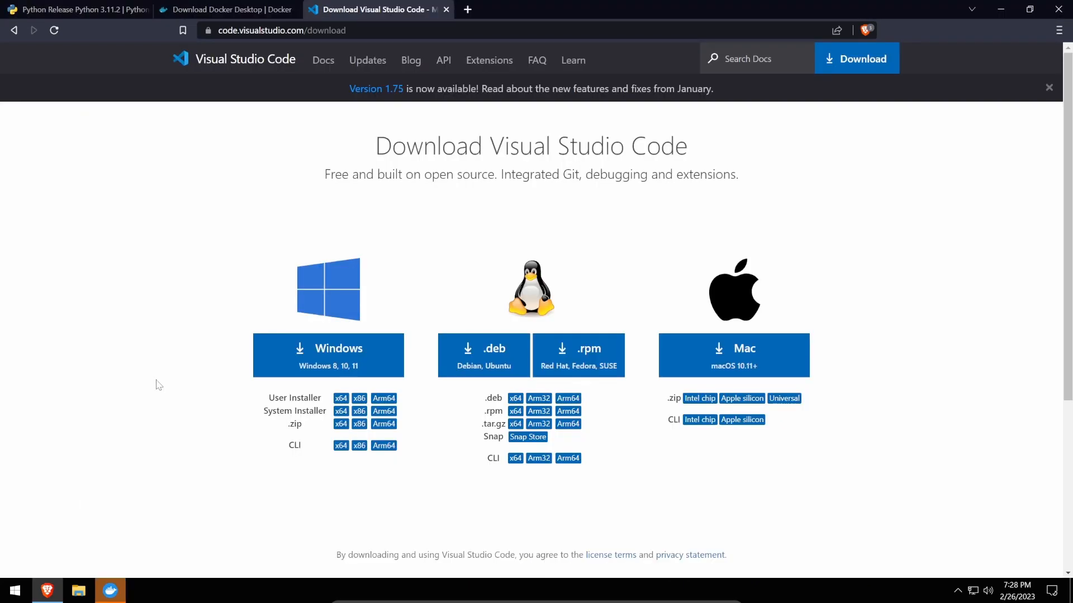
mouse_move(317, 360)
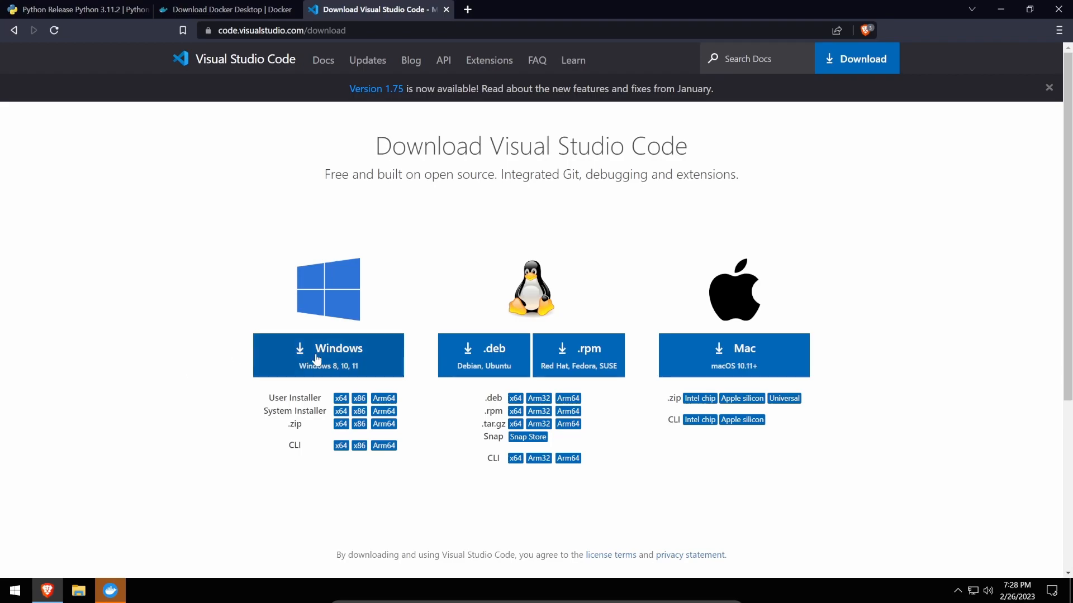
click(328, 356)
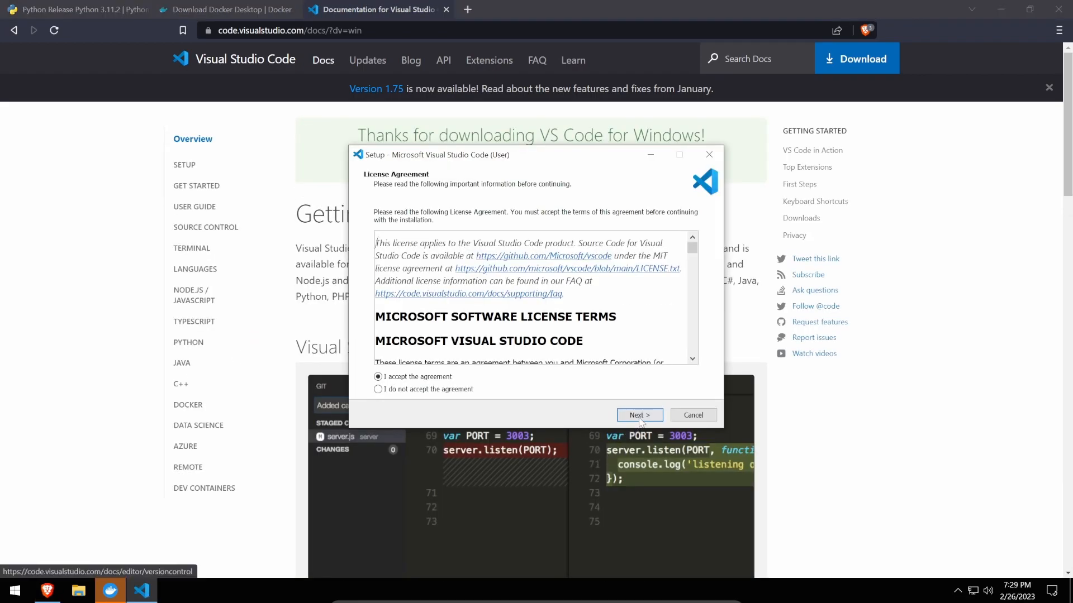
Step: Install VS Code with default location, Start Menu folder and the Open with Code and PATH tasks
click(639, 414)
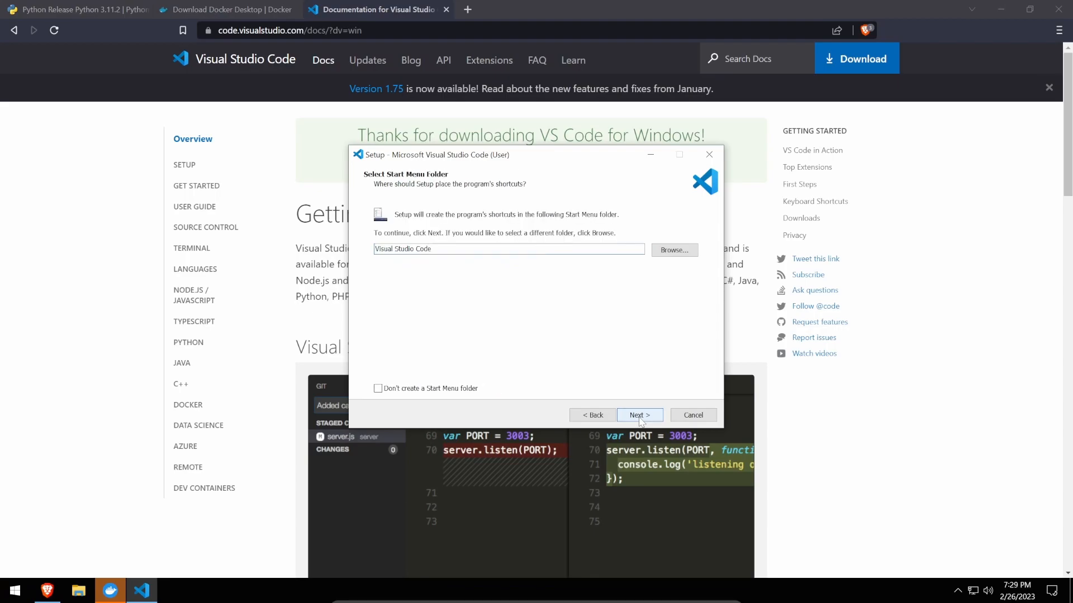
click(639, 414)
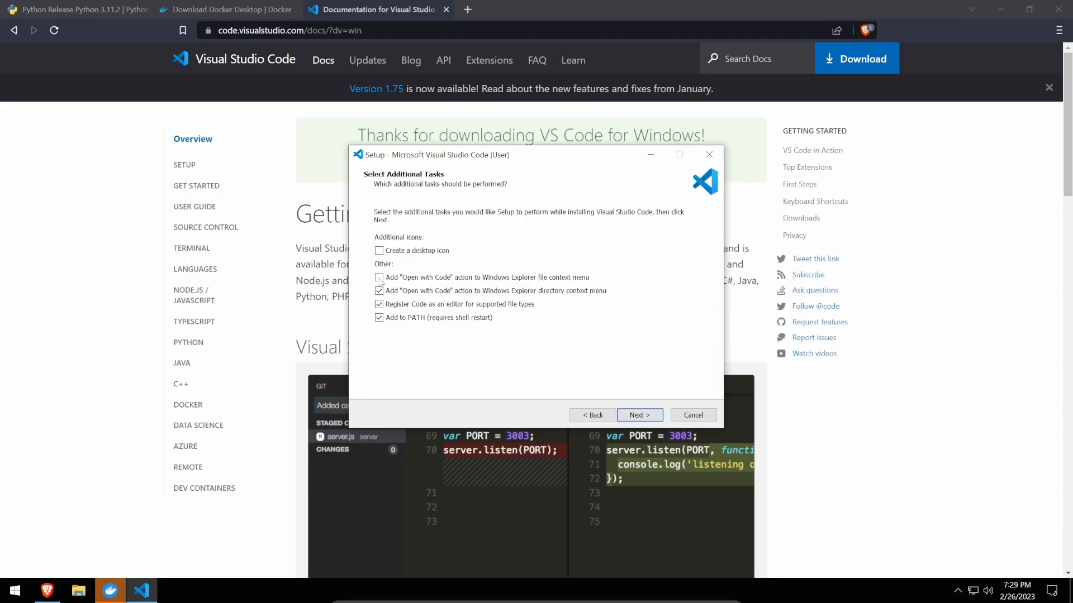
click(639, 414)
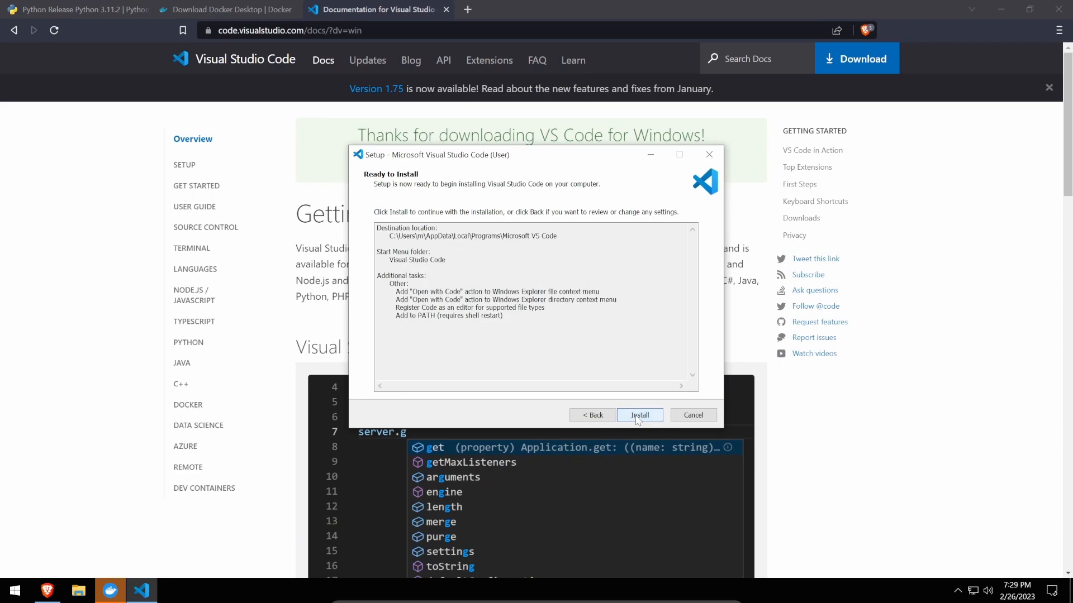
click(639, 414)
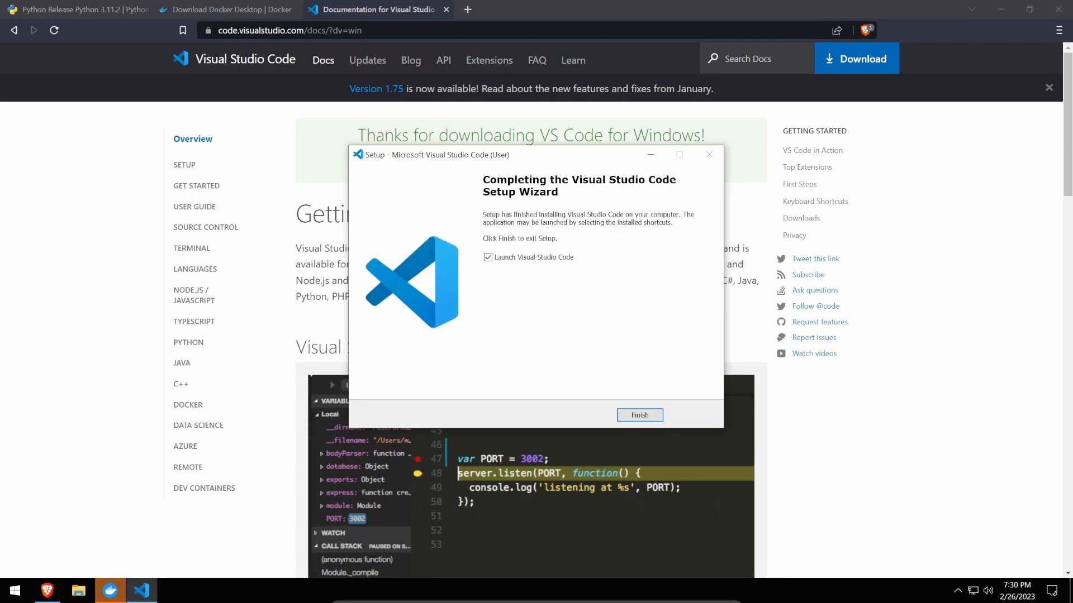
Step: Launch VS Code and install the Python Extension Pack from the Extensions view
click(639, 414)
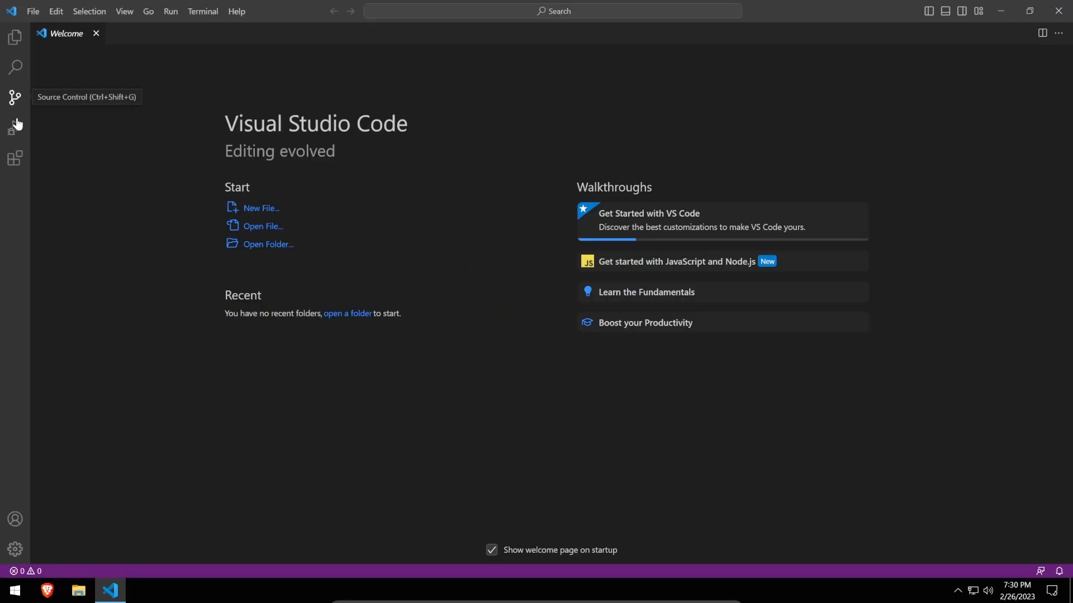
click(13, 158)
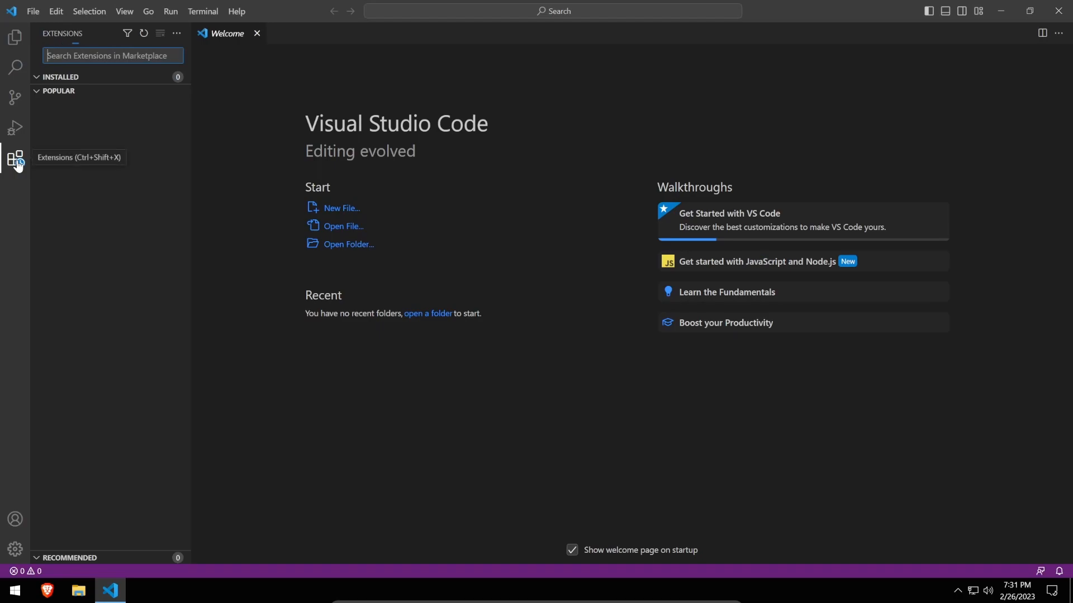
text(python)
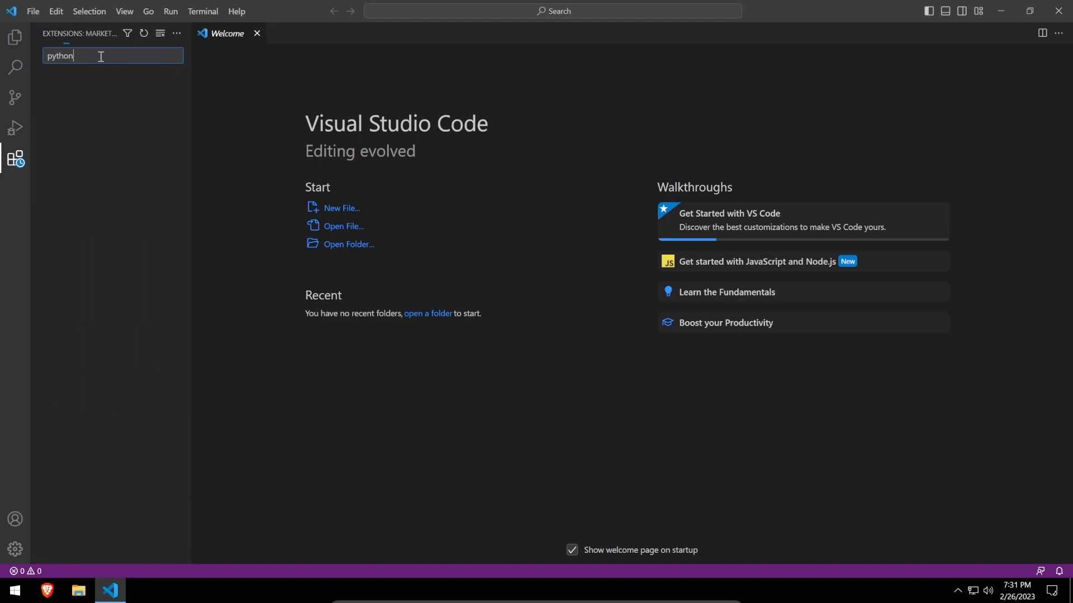
click(103, 183)
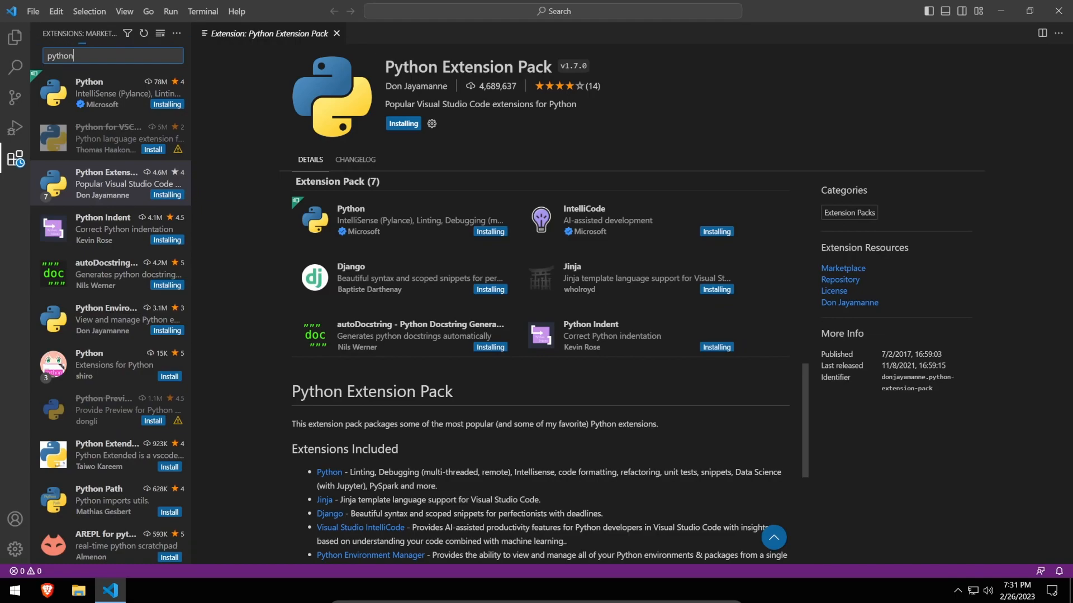
Step: Install the Black Formatter extension and leave VS Code for the terra-pdf folder
text(black formatter)
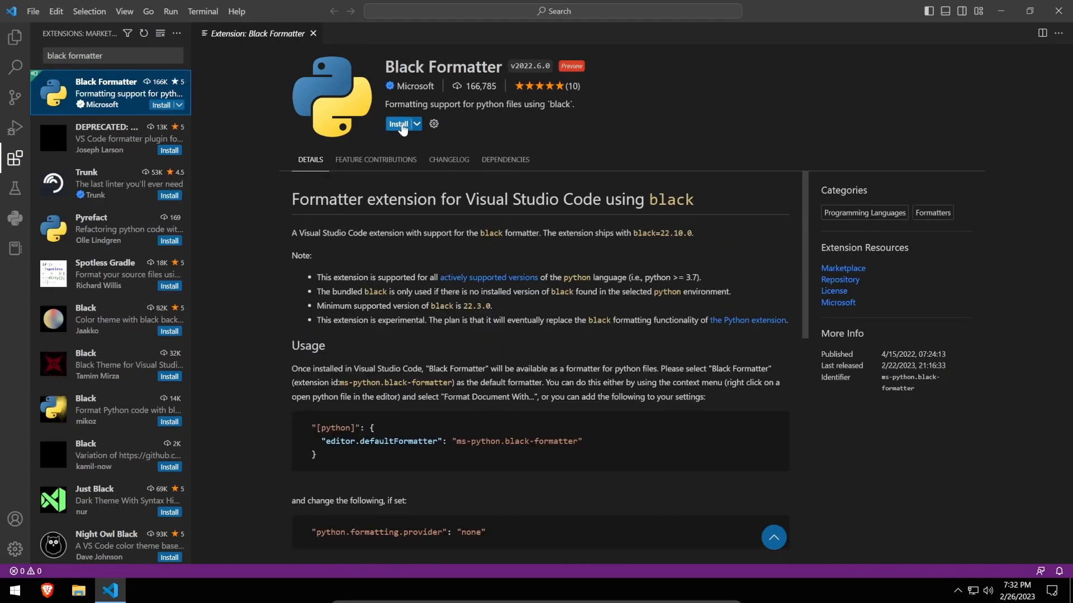
click(397, 123)
text(path intellisense)
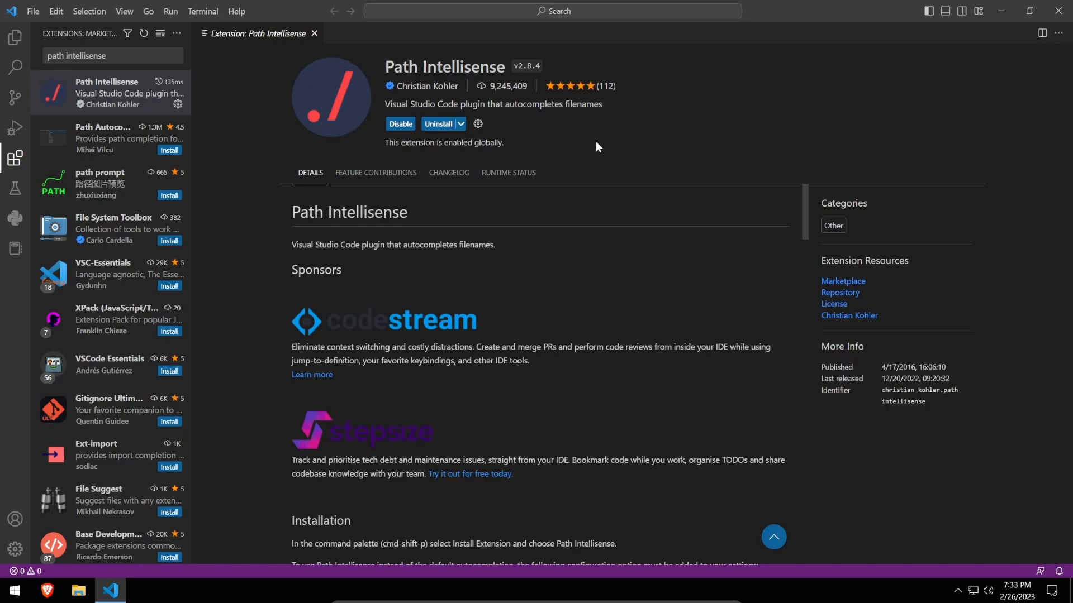
click(77, 589)
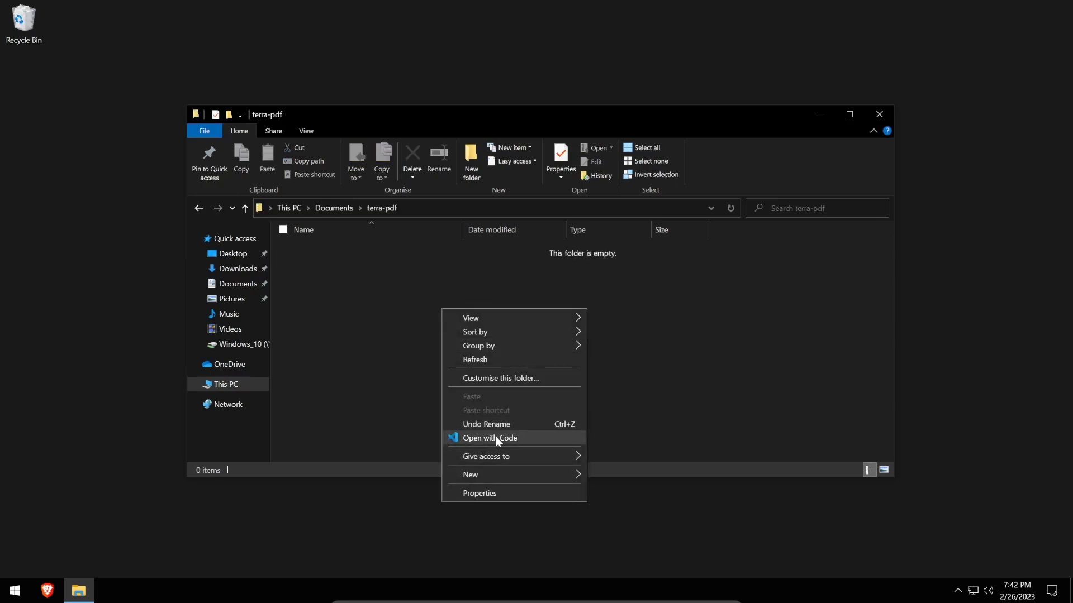
Step: Open terra-pdf with Code as a trusted folder and add a .vscode folder with a new file
click(489, 438)
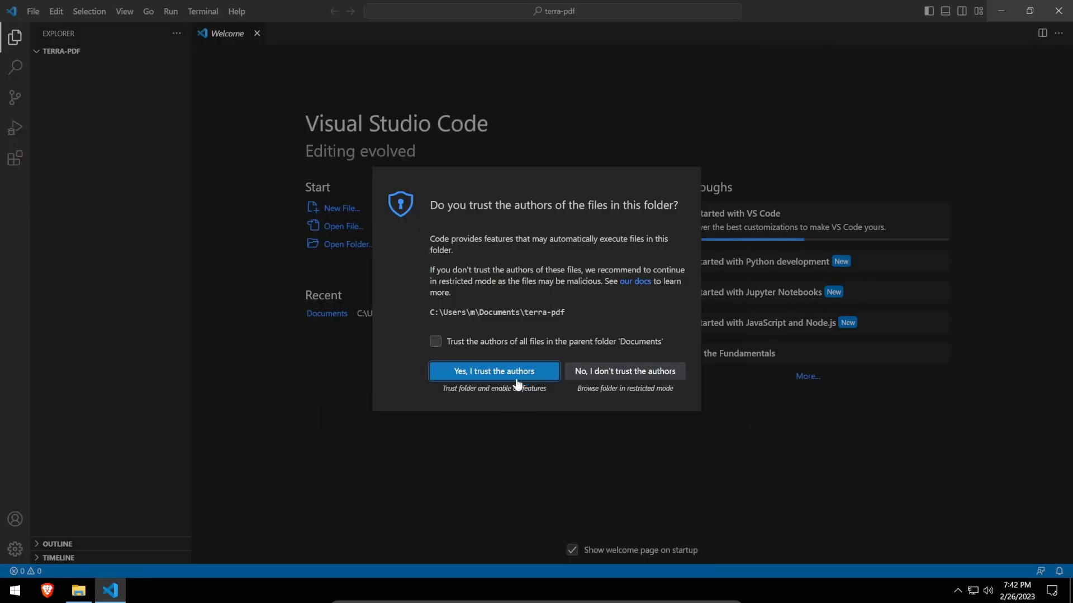
click(494, 371)
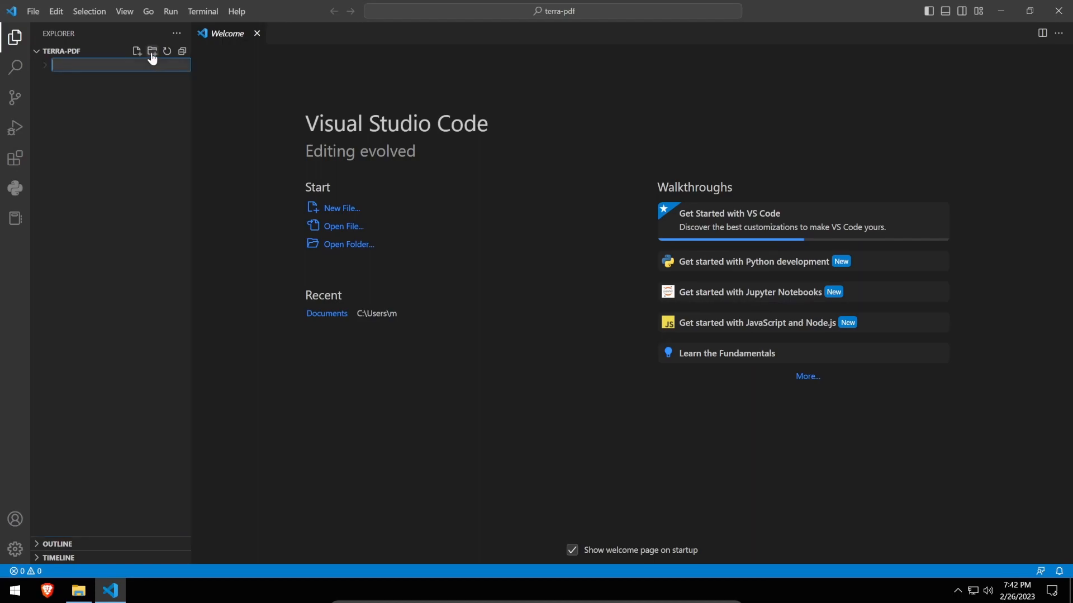
text(.vscode)
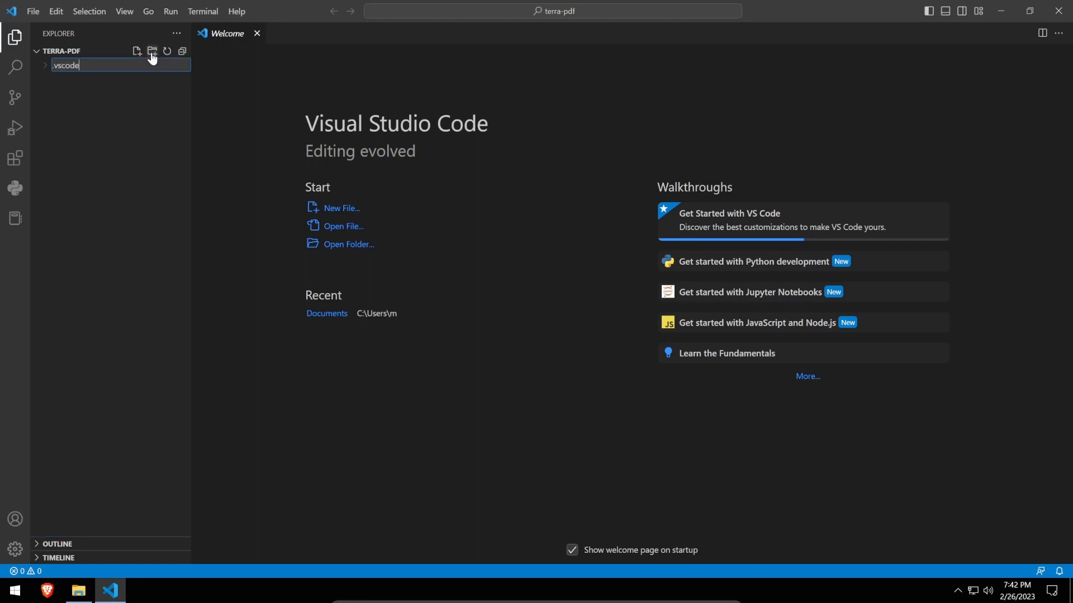
click(136, 51)
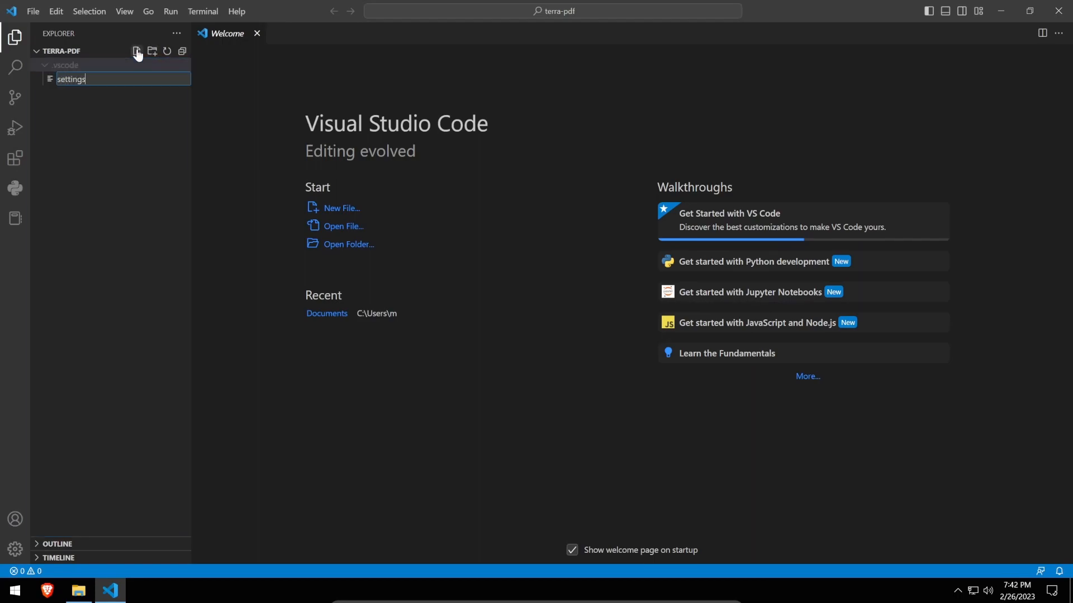
Step: Create settings.json with the terminal, debug, file-exclude and Black settings, then an empty launch.json
key(Enter)
text(launch)
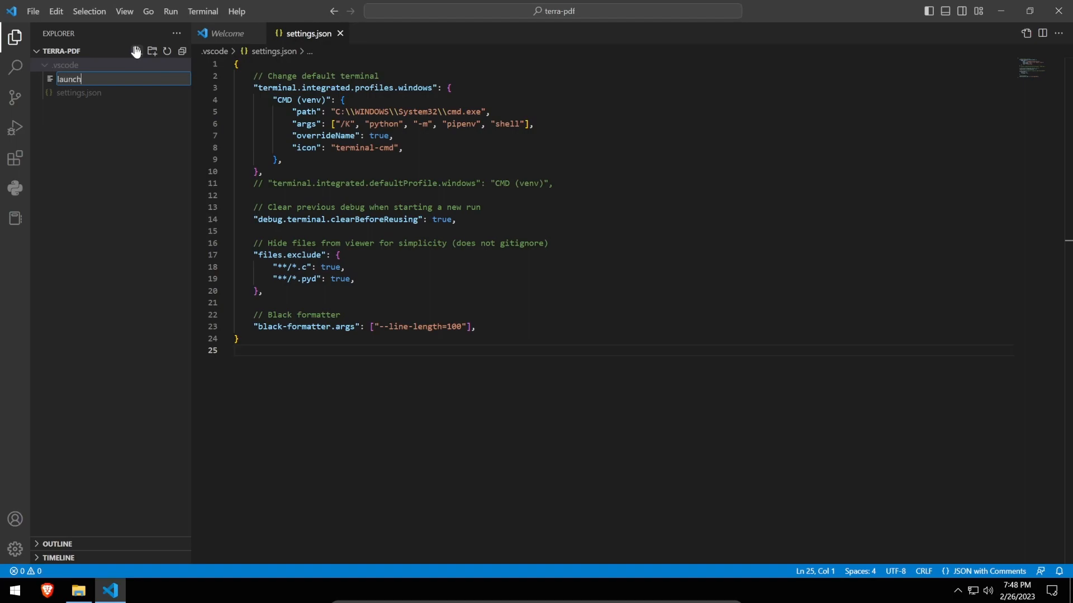
key(Enter)
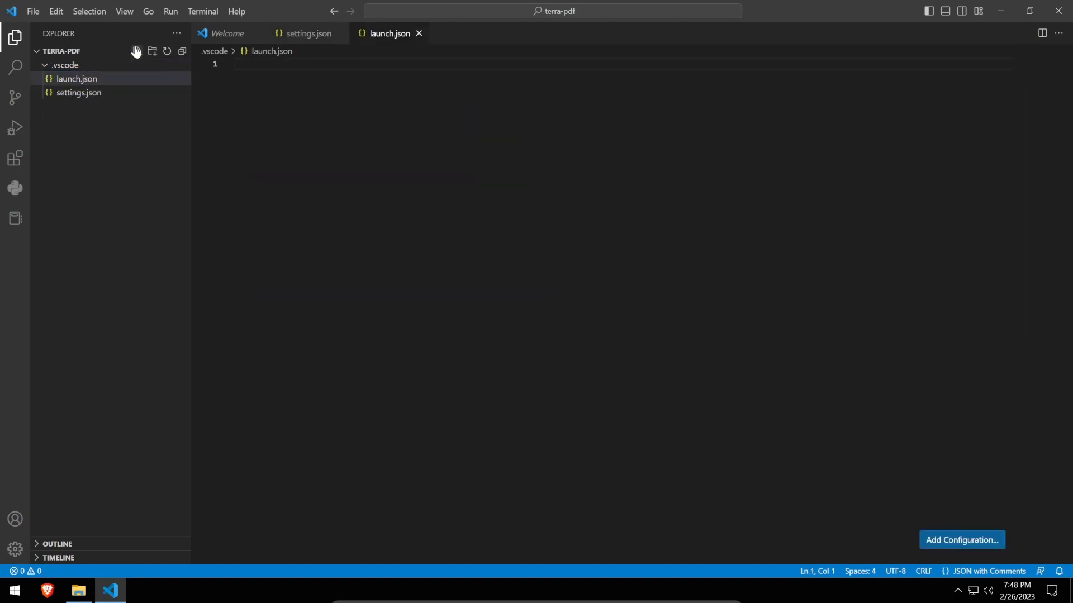